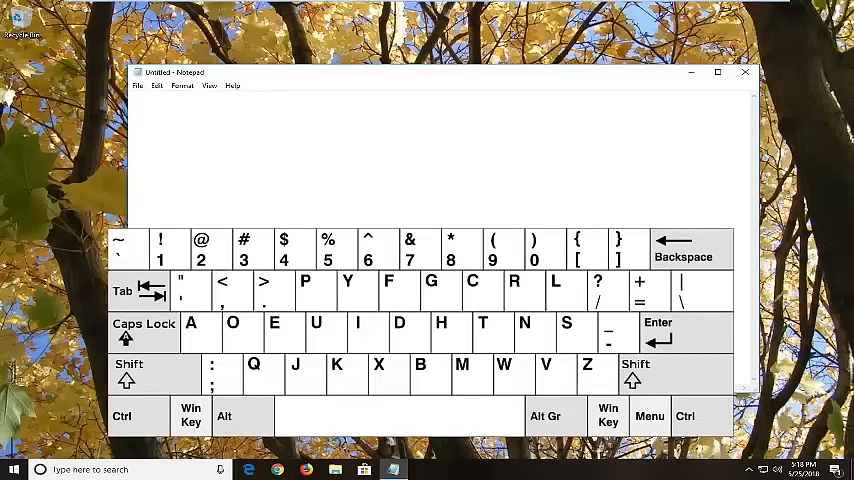
# Engage Shift on the on-screen keyboard so the next key gives its upper symbol.
pyautogui.click(128, 374)
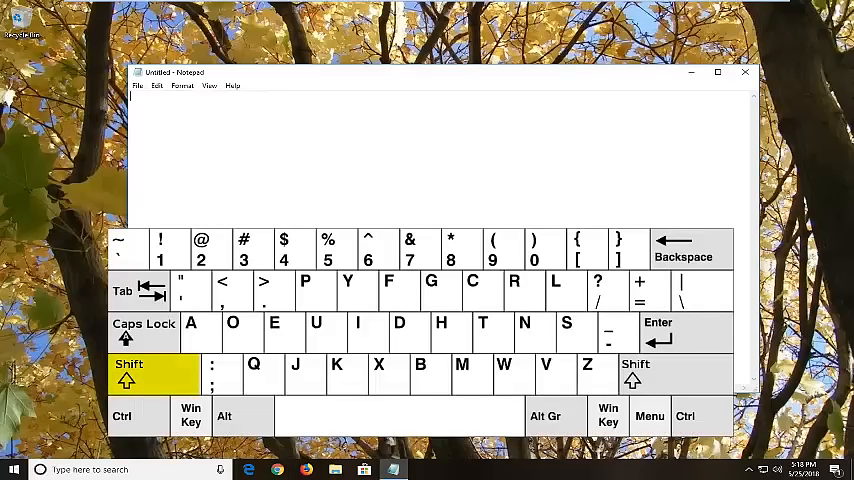
# Enter an @ sign into the untitled note with Shift+2.
pyautogui.click(200, 246)
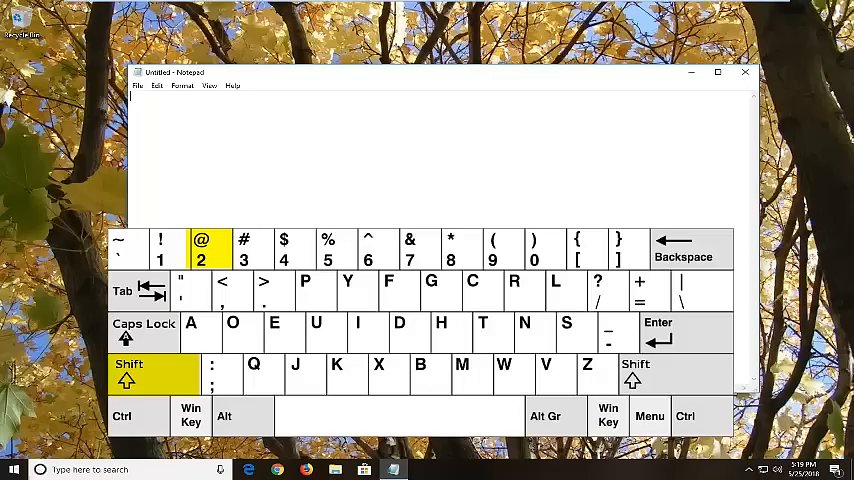
pyautogui.write('@')
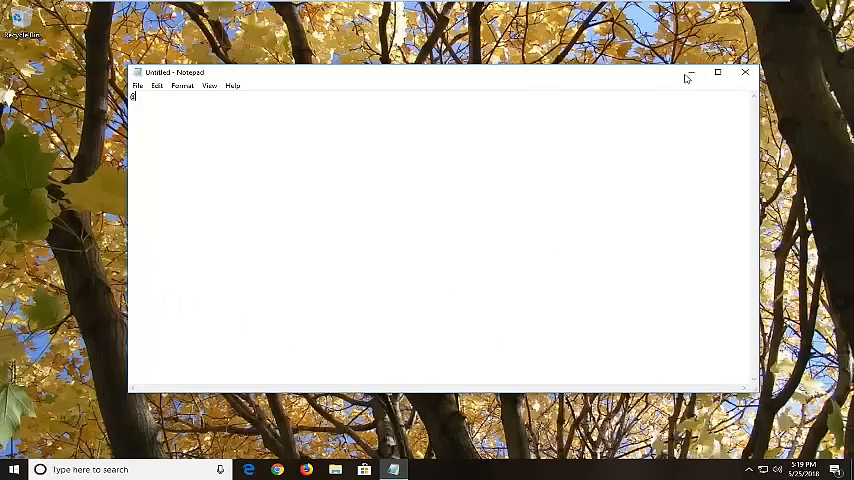
# Close the untitled Notepad window, leaving the desktop showing.
pyautogui.click(744, 72)
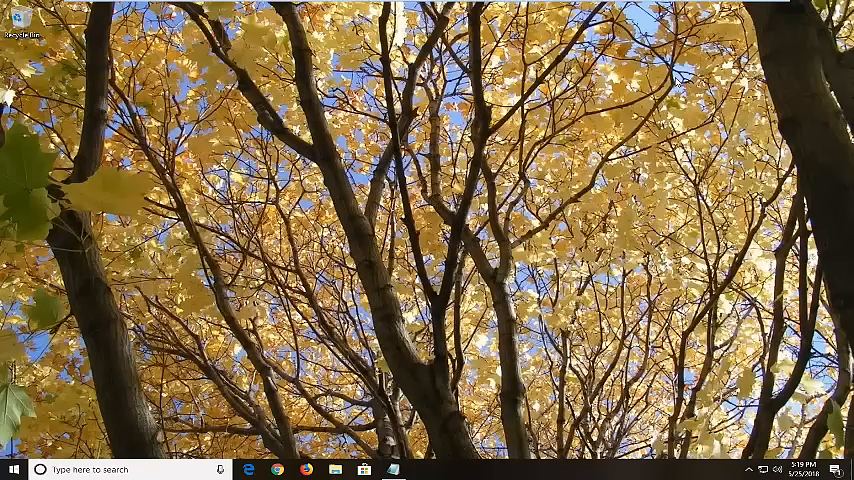